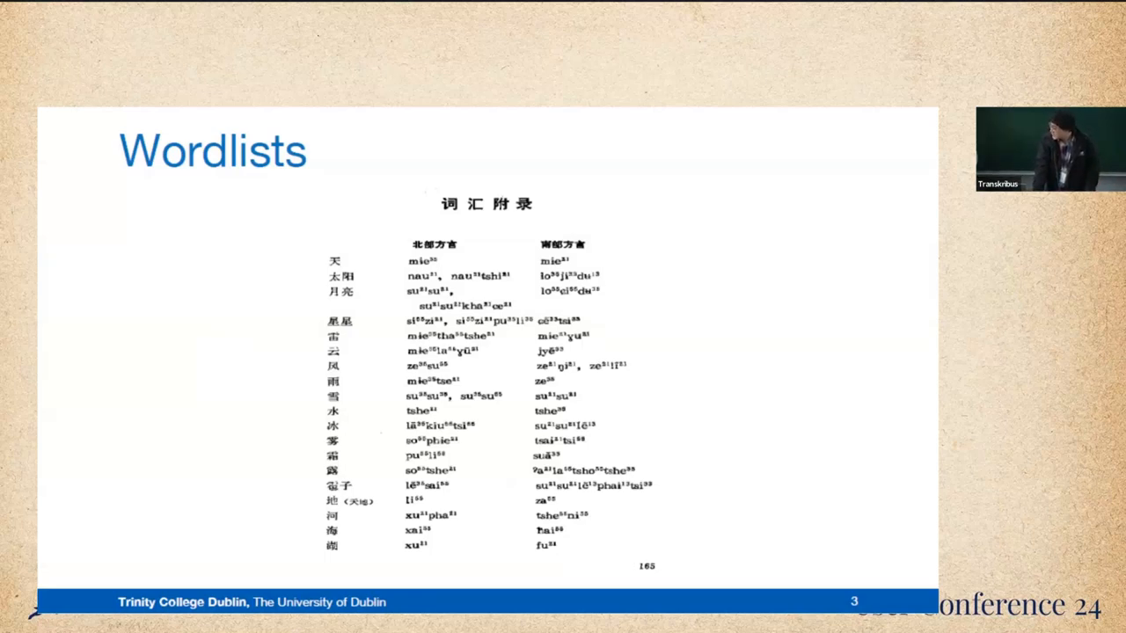
pyautogui.moveTo(834, 111)
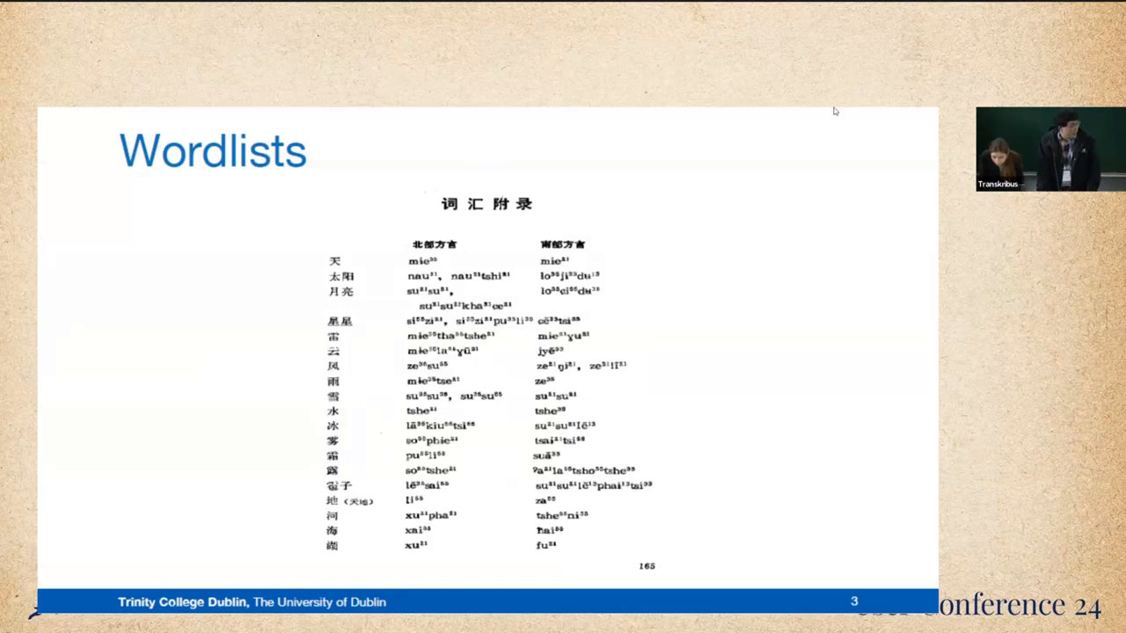
pyautogui.moveTo(925, 114)
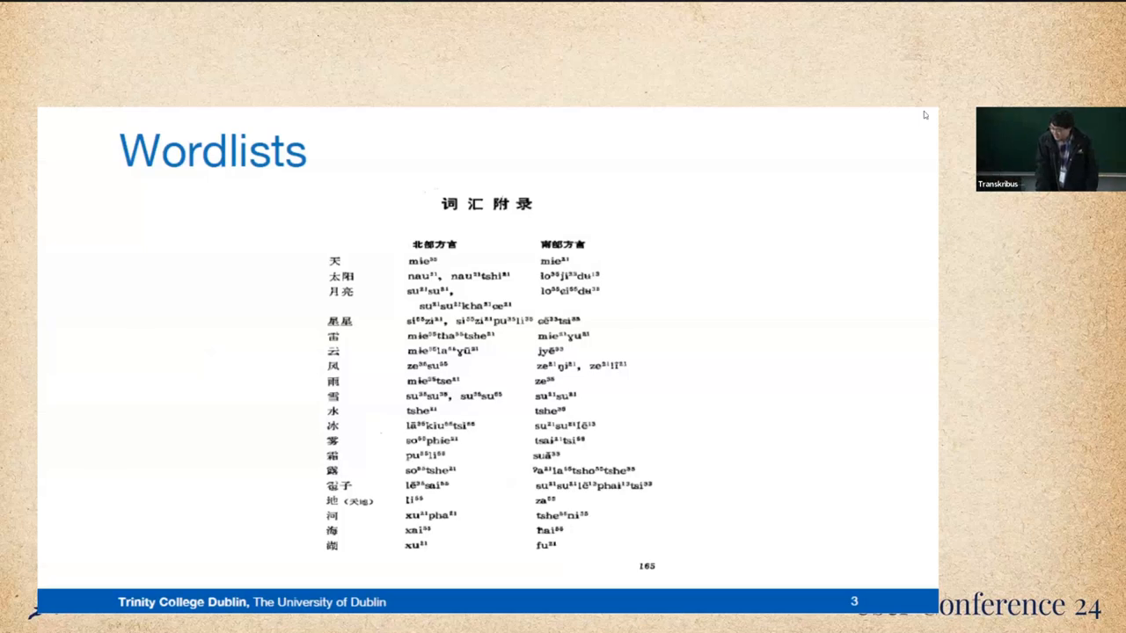